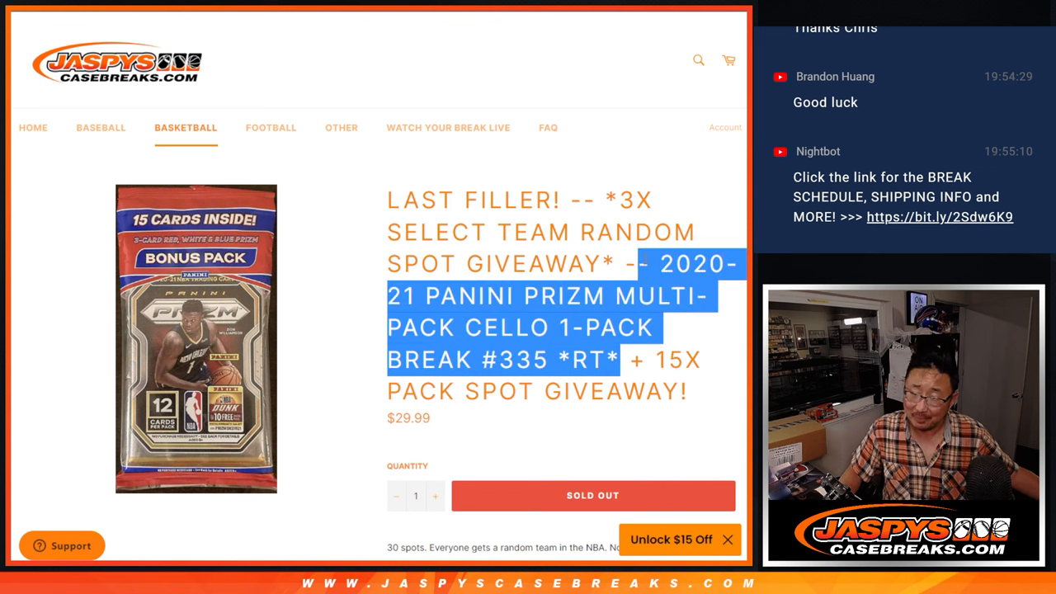
Step: Mark the 'Panini Prizm Multi-Pack Cello 1-Pack Break #335' title text on the product page
left_click(615, 264)
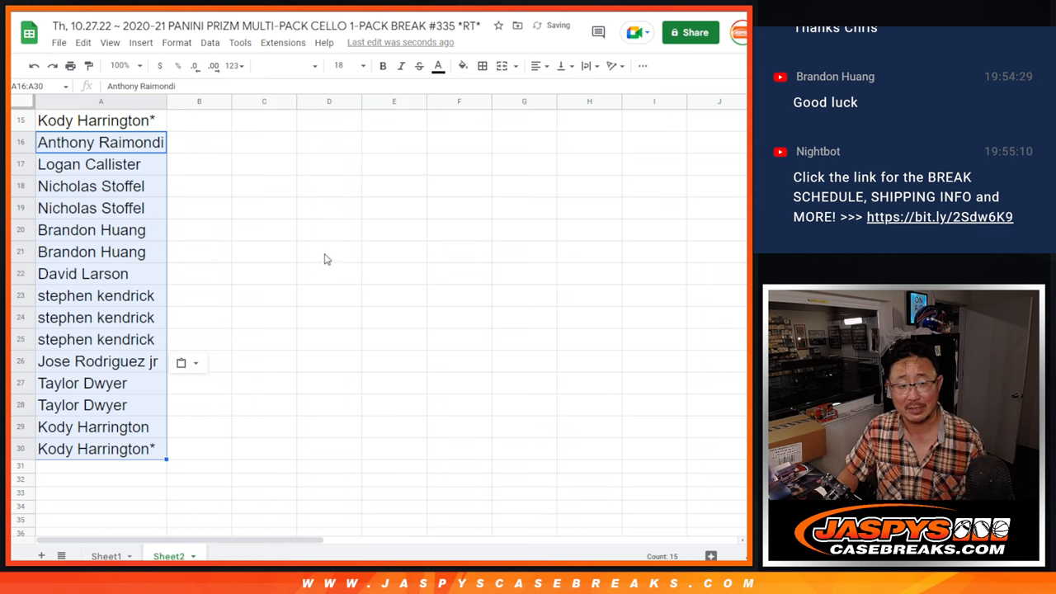
Step: Append a marker to the names in the duplicate list, then select the whole name column
left_click(101, 142)
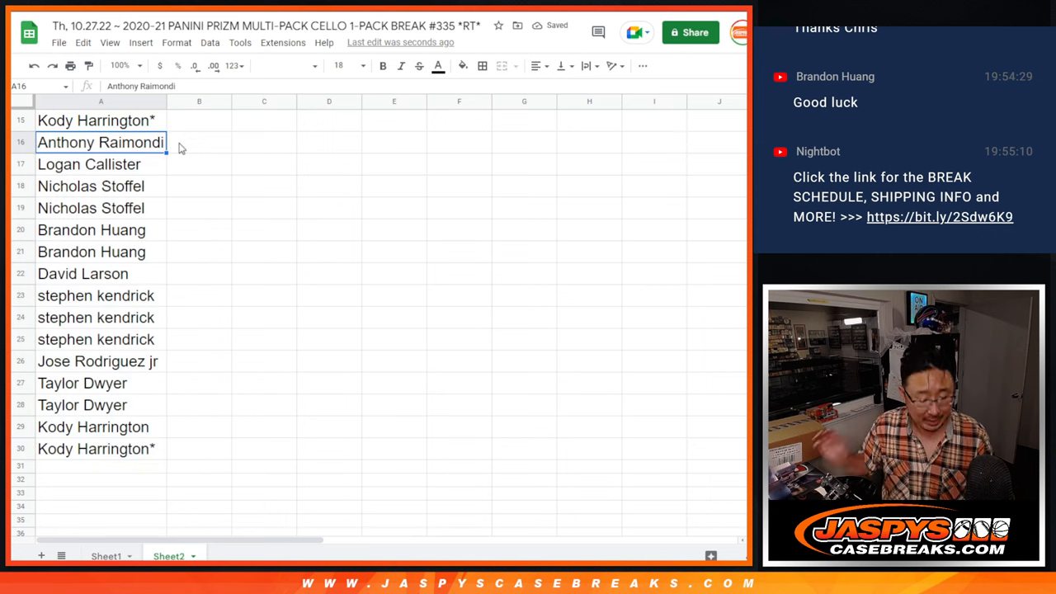
type("*")
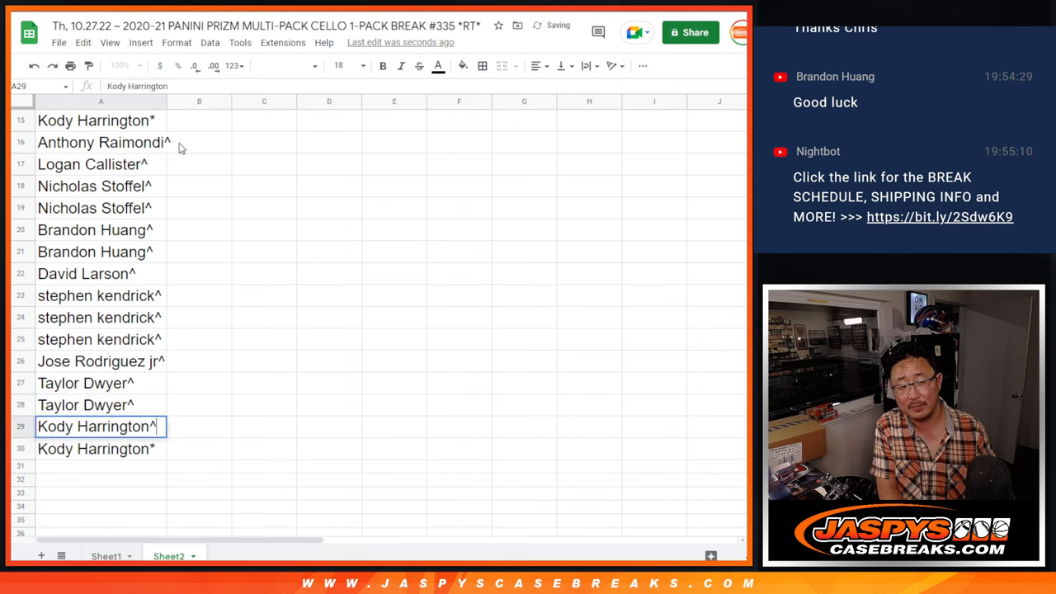
key("enter")
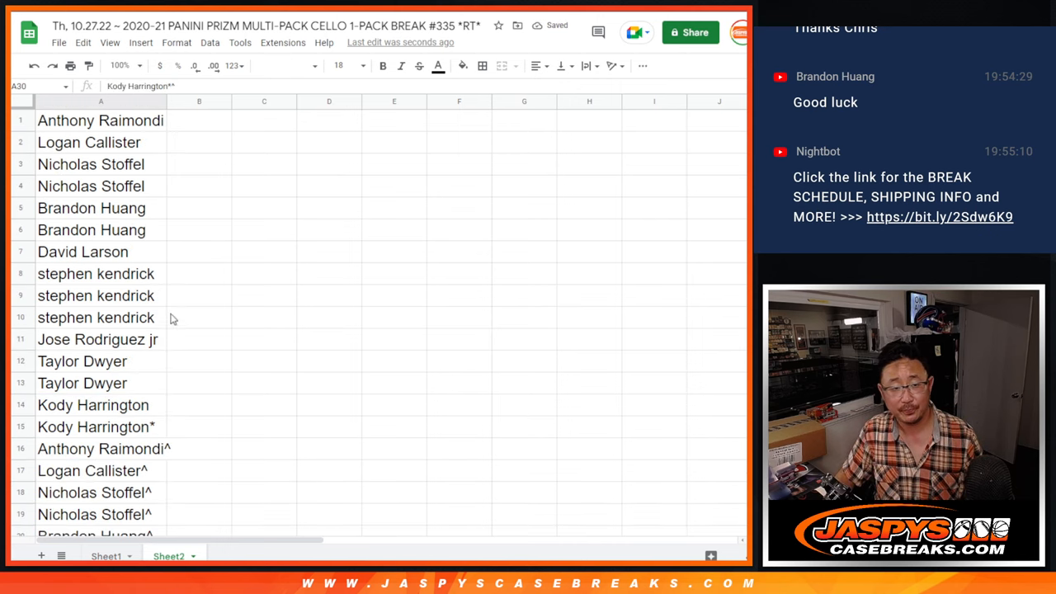
left_click(100, 101)
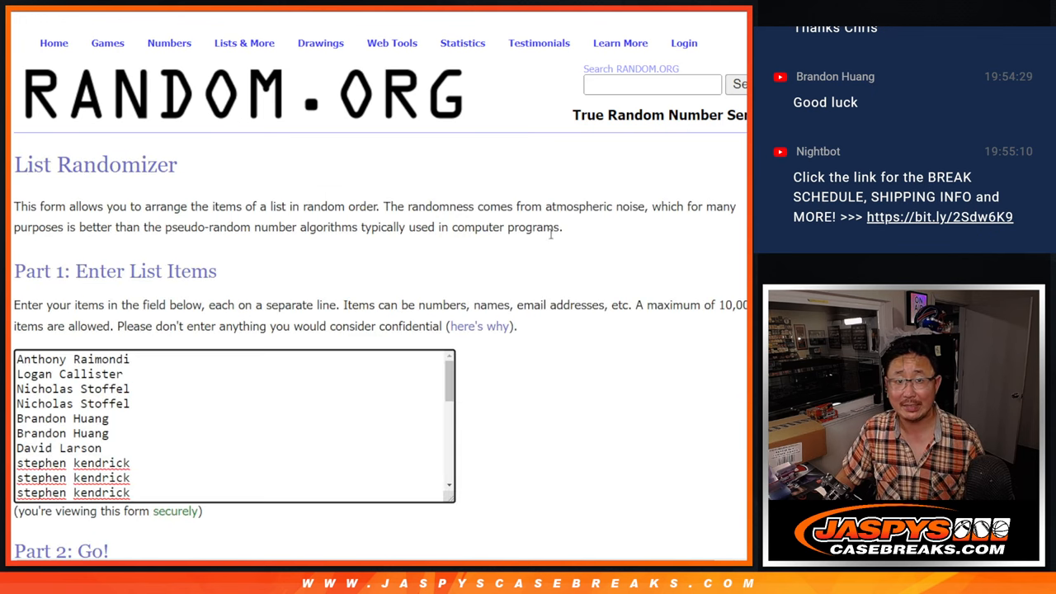
Step: Randomize the 30 participant names repeatedly until the eighth shuffle, then return for a new list
scroll("down", 3)
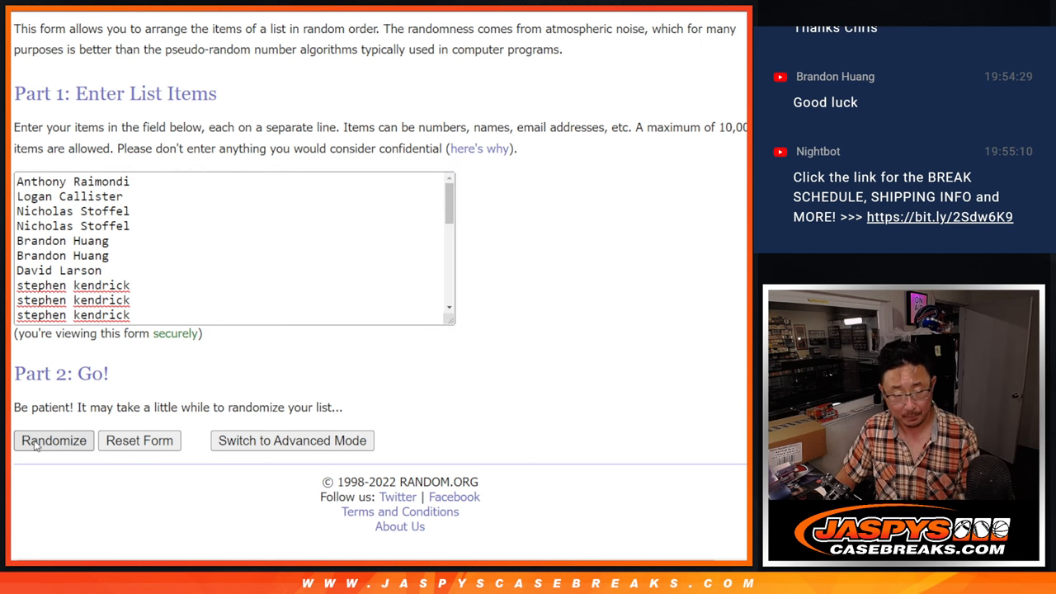
left_click(53, 439)
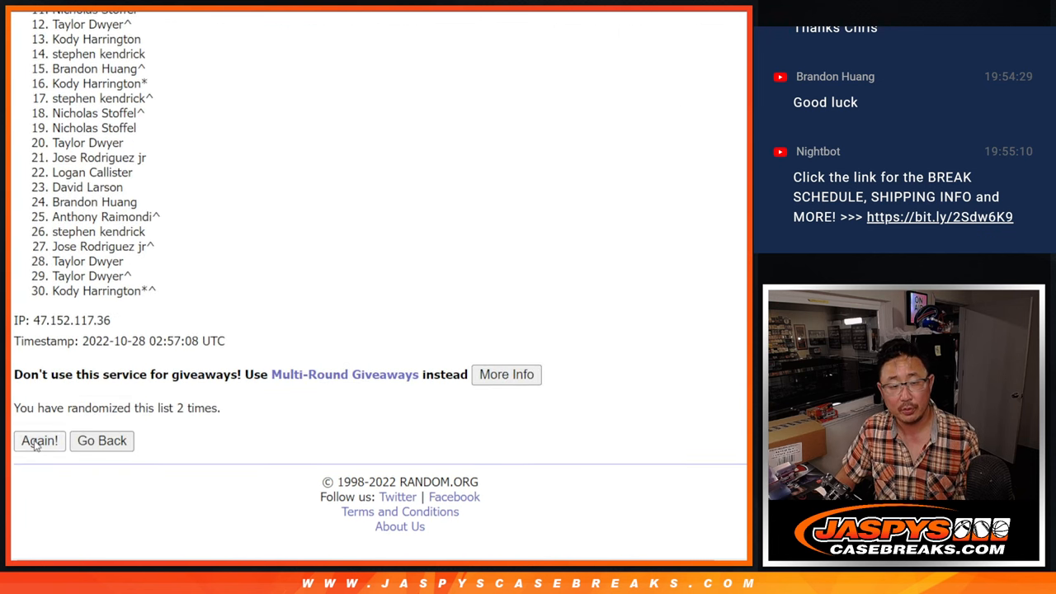
left_click(39, 440)
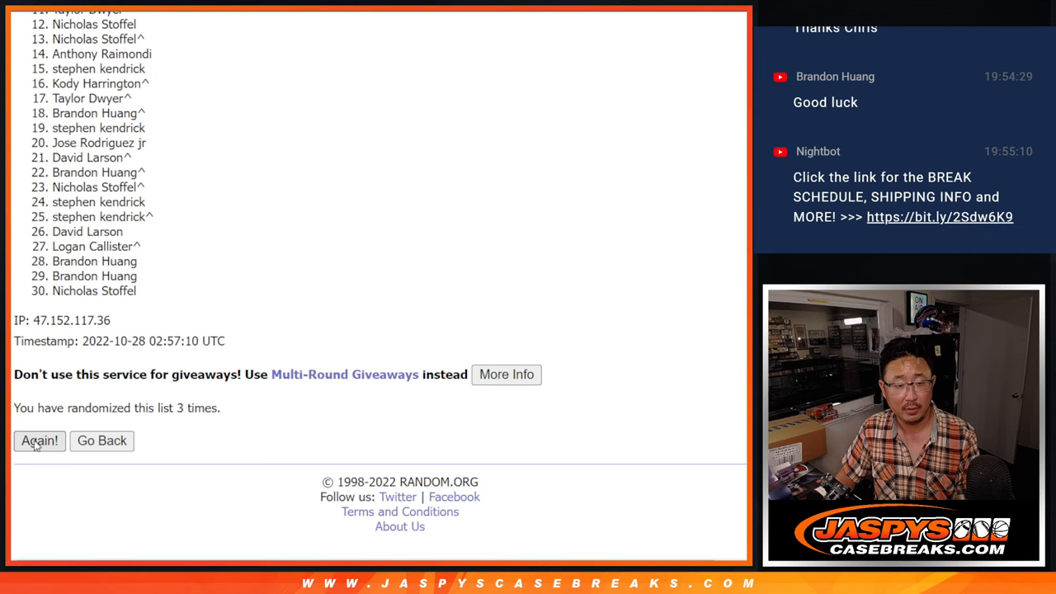
left_click(38, 440)
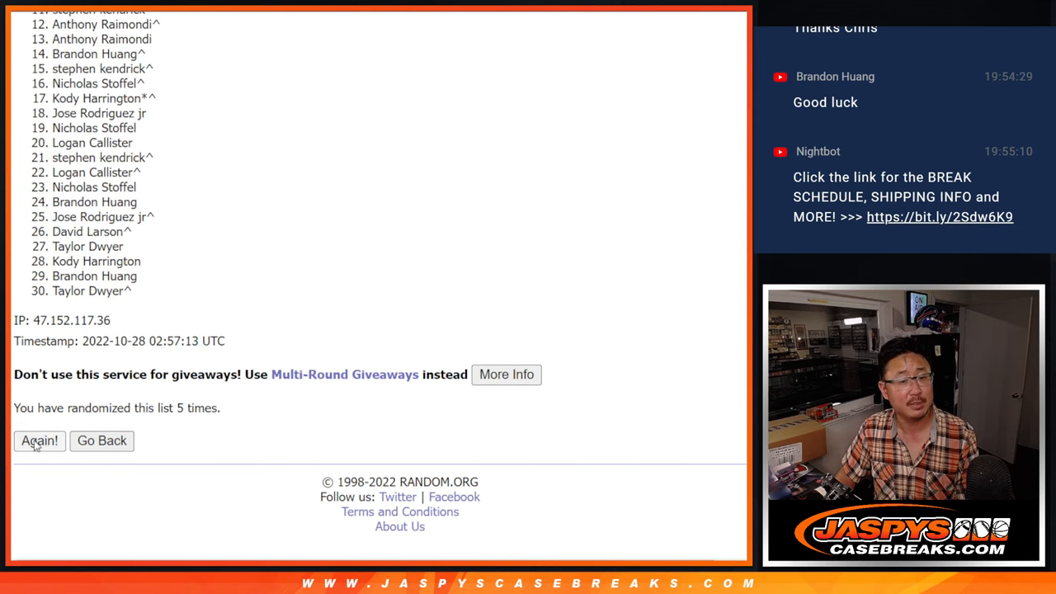
left_click(38, 441)
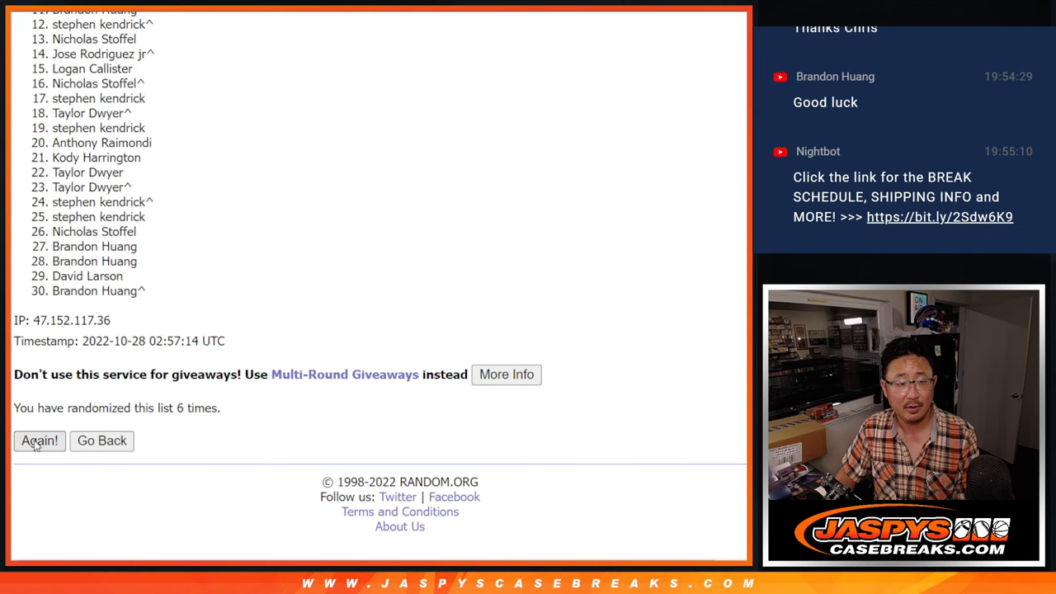
left_click(38, 441)
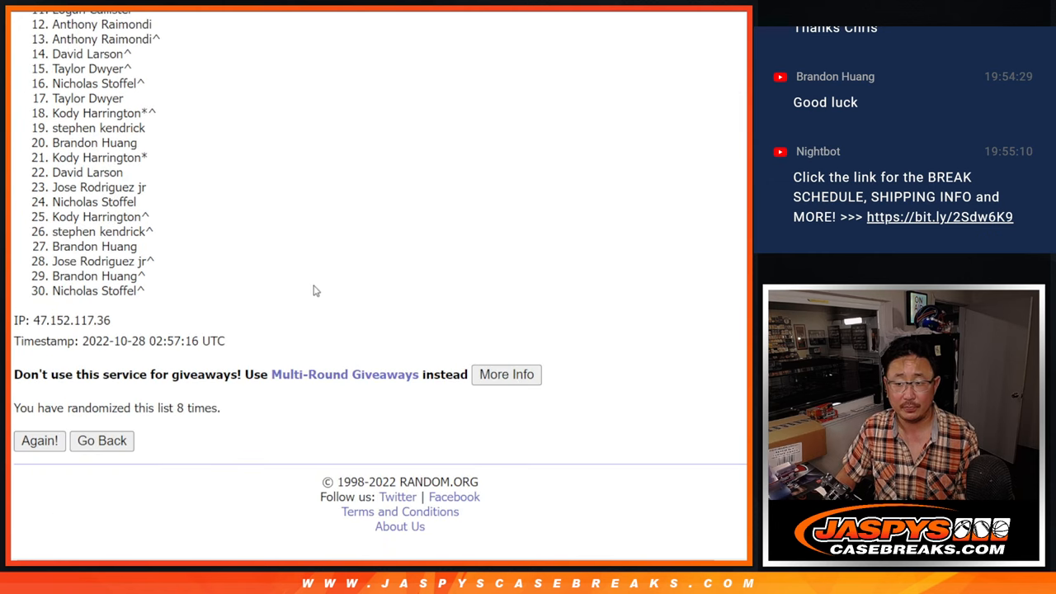
left_click(39, 439)
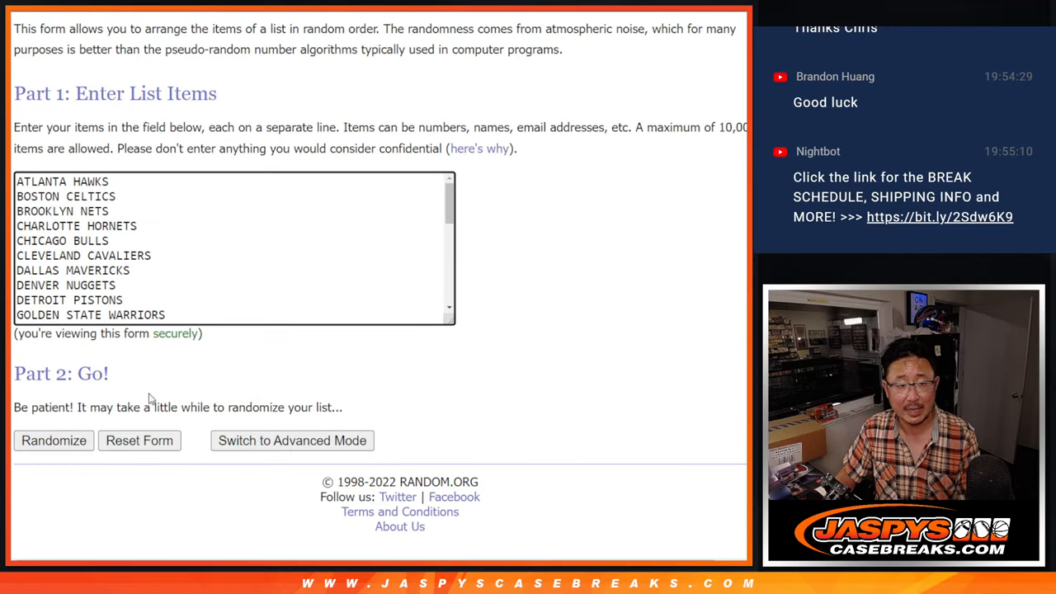
Step: Randomize the 30 NBA teams repeatedly until the seventh shuffle is listed
left_click(53, 440)
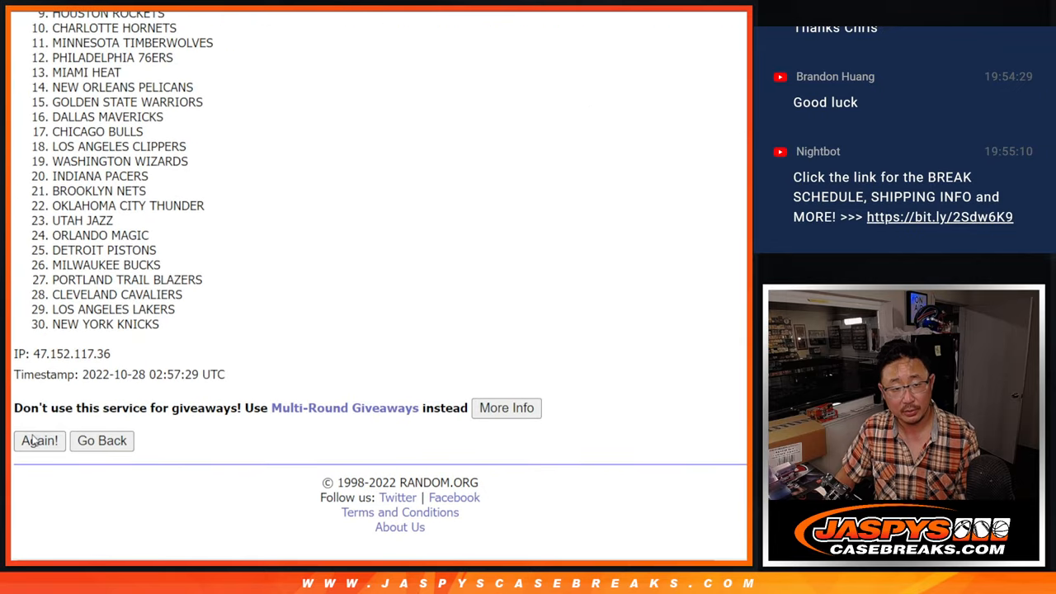
left_click(39, 441)
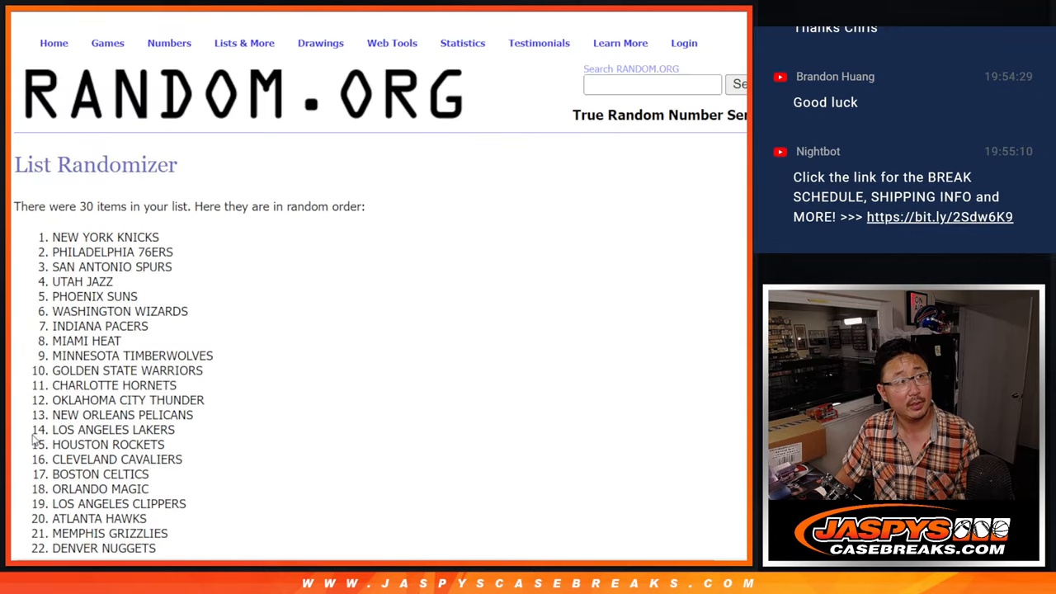
left_click(38, 440)
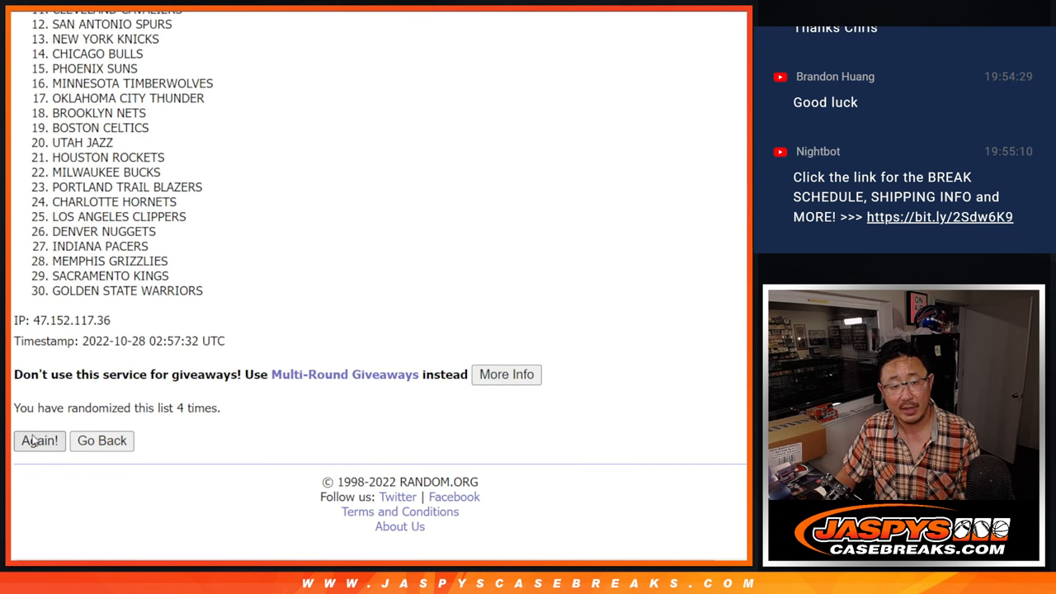
left_click(39, 440)
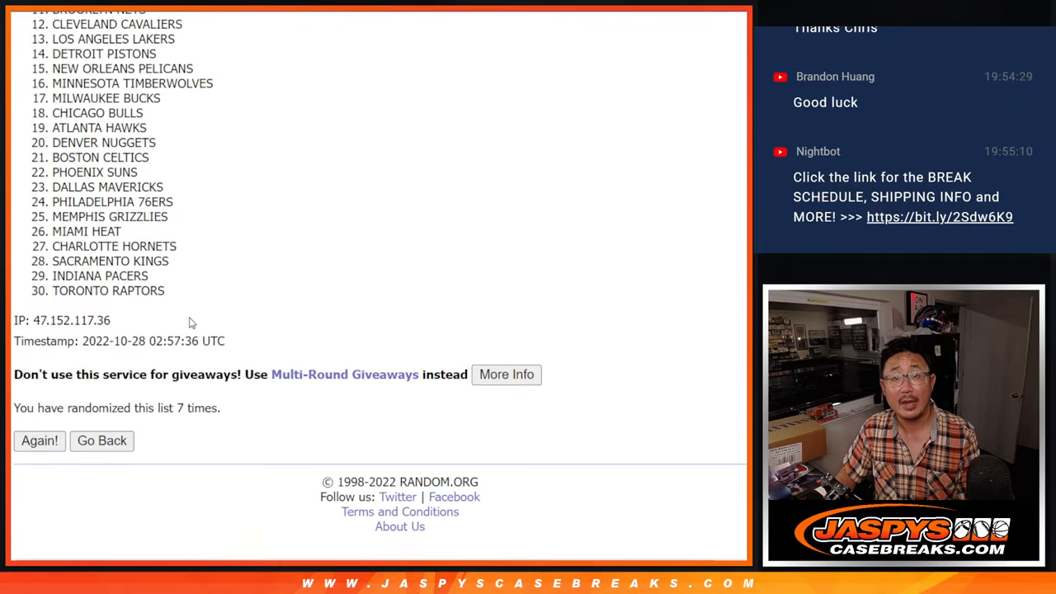
left_click(39, 439)
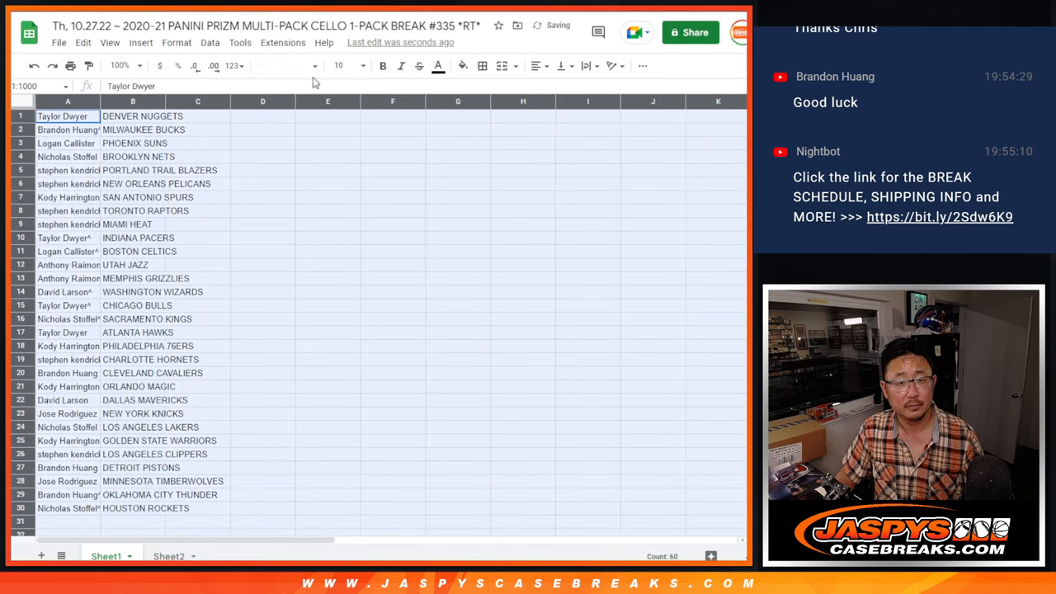
Step: Adjust the sheet zoom level to view the pairings list
left_click(339, 66)
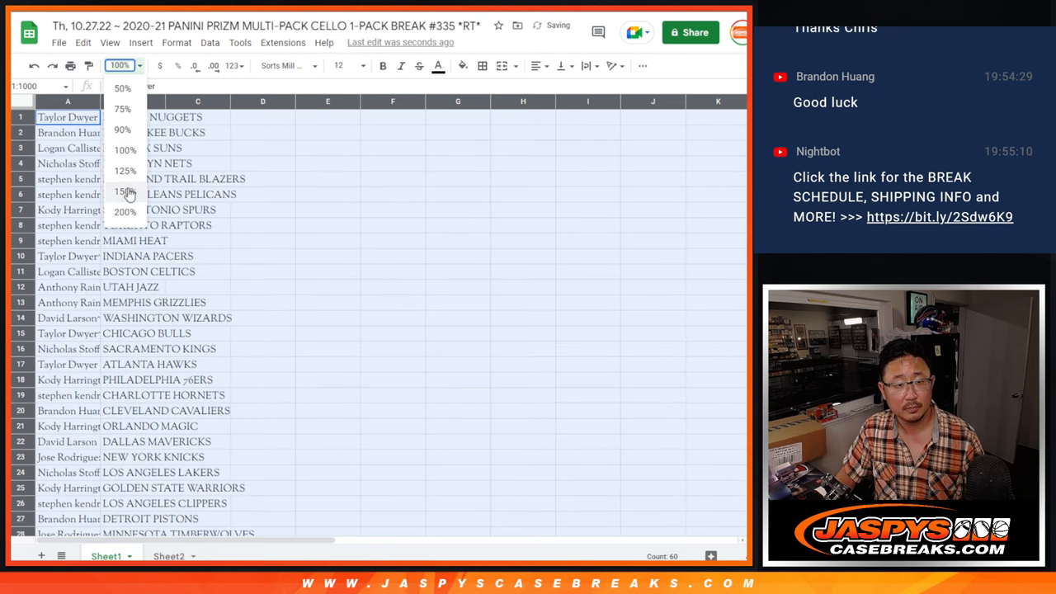
left_click(125, 192)
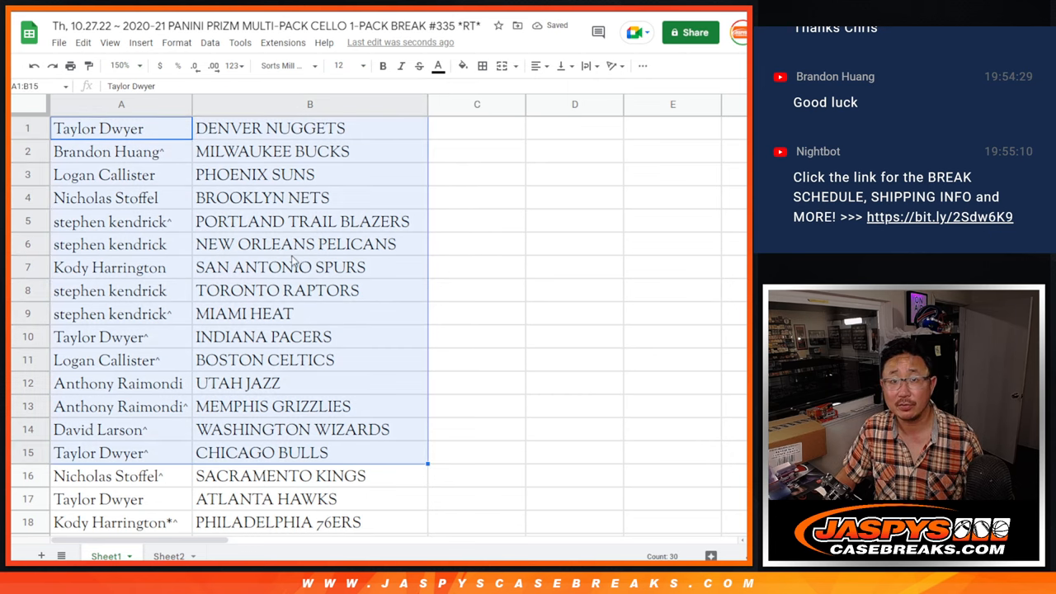
scroll("down", 3)
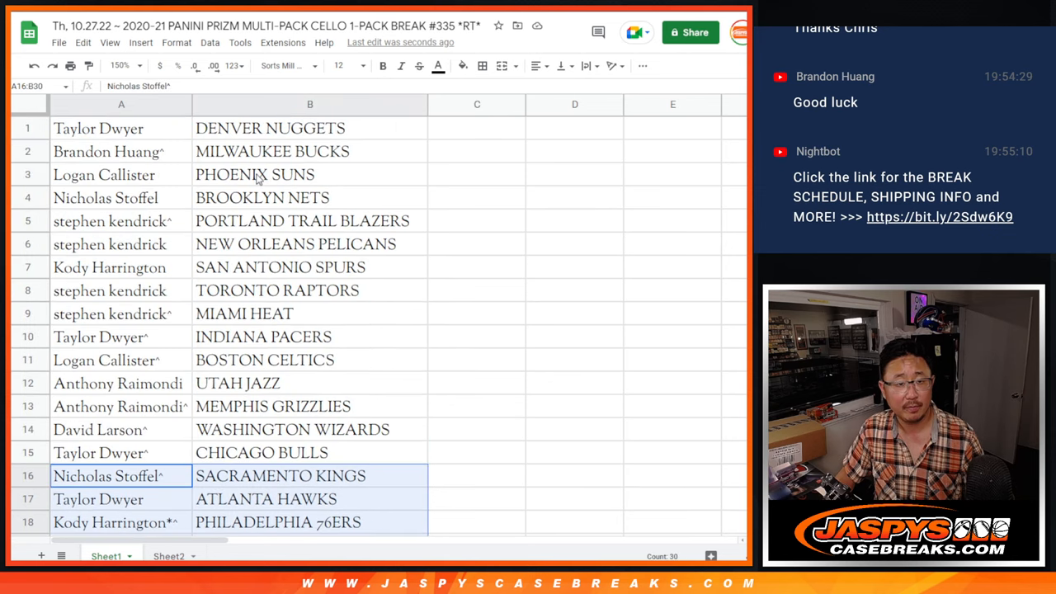
left_click(120, 65)
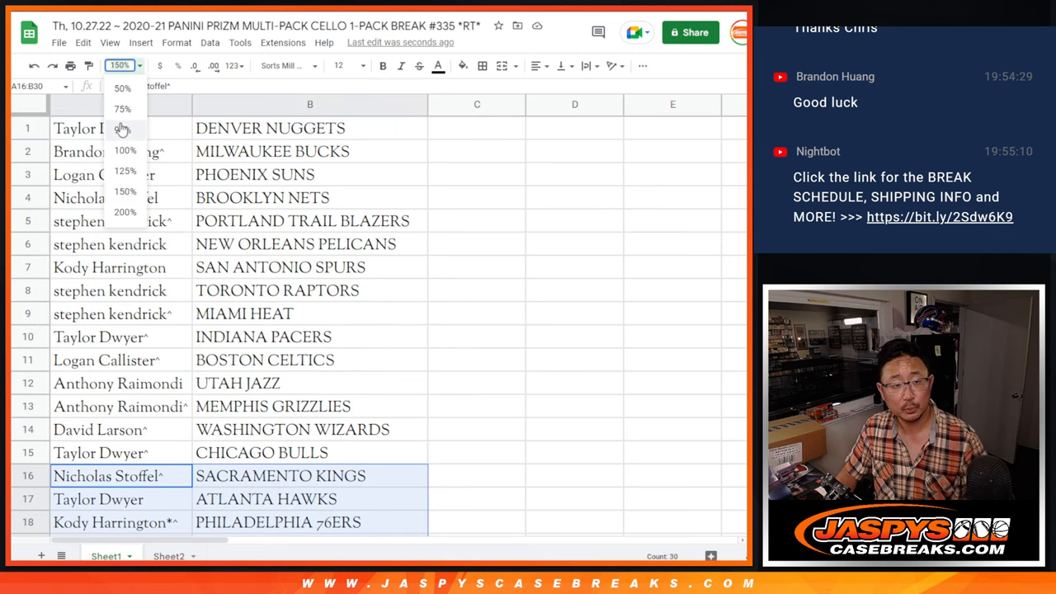
Step: Sort the sheet A to Z by the team column, starting from ATLANTA HAWKS
right_click(187, 99)
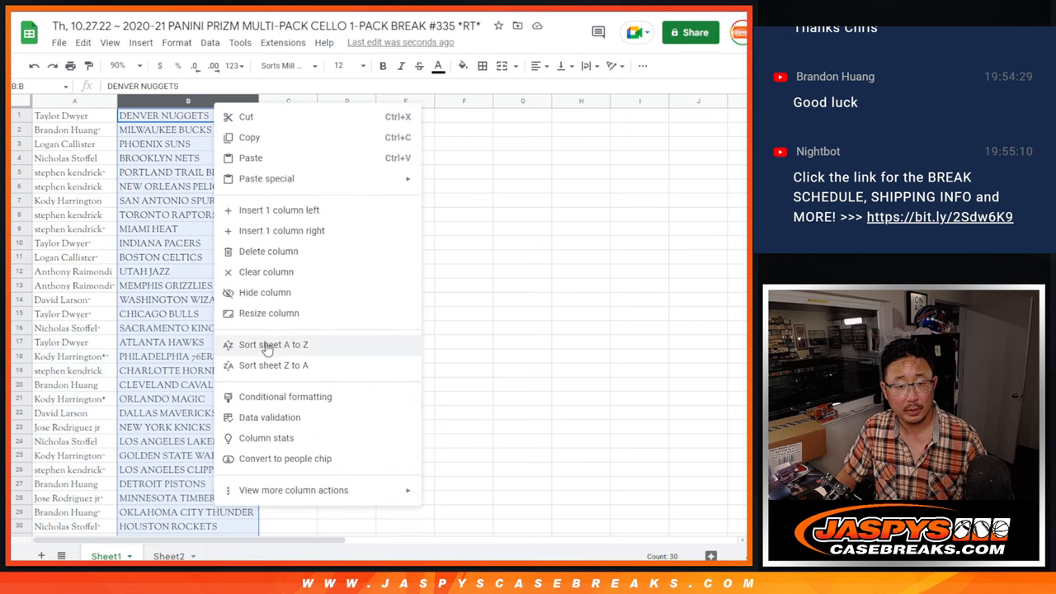
left_click(273, 344)
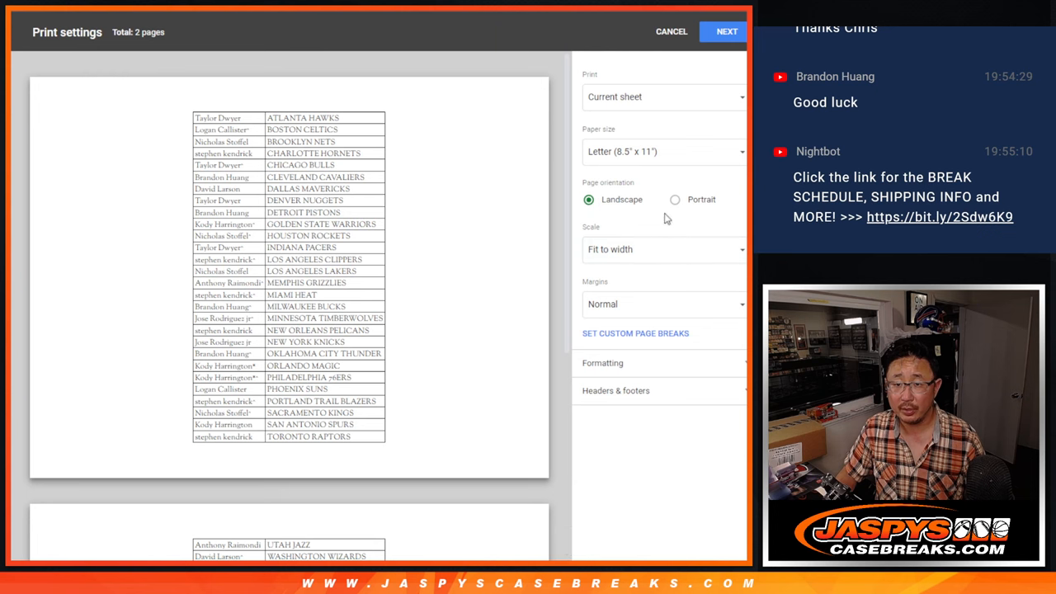
Step: Print the sorted list as one portrait page through the browser print dialog
left_click(675, 199)
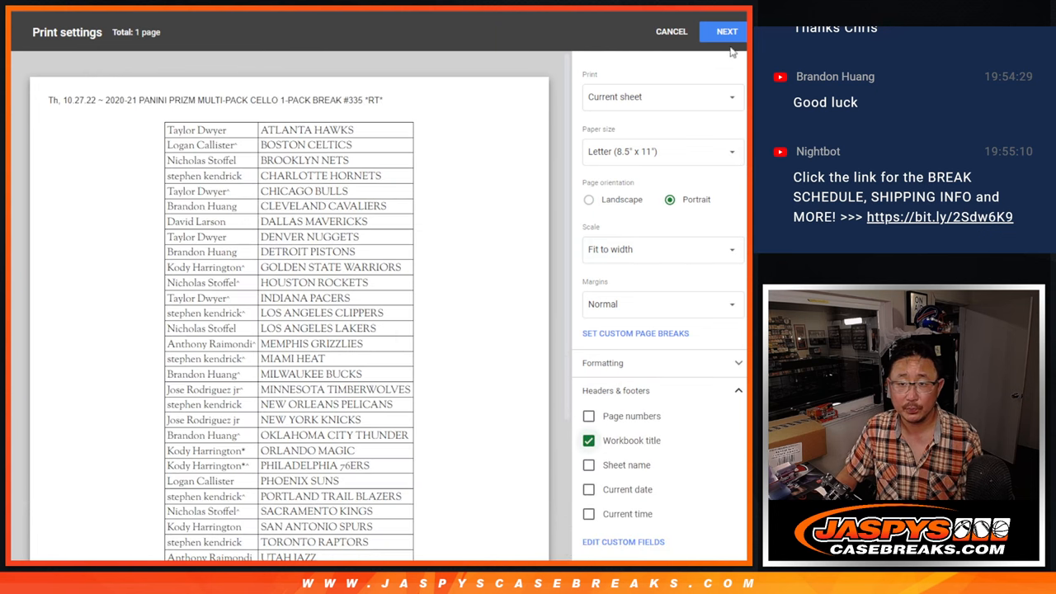
left_click(726, 31)
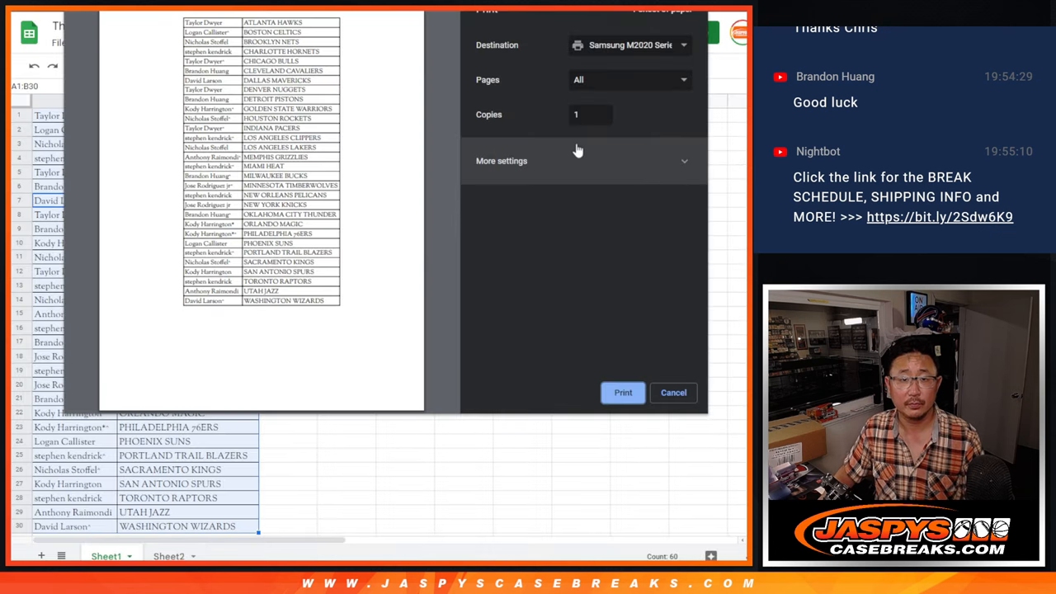
left_click(673, 392)
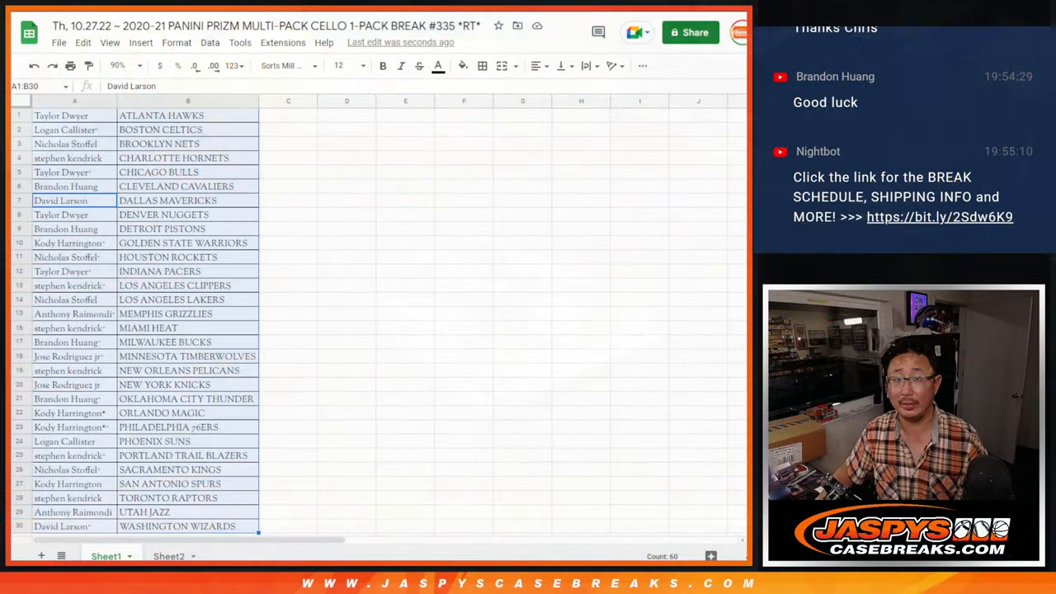
Step: Select all participant names in A1:A30 for copying
left_click(74, 115)
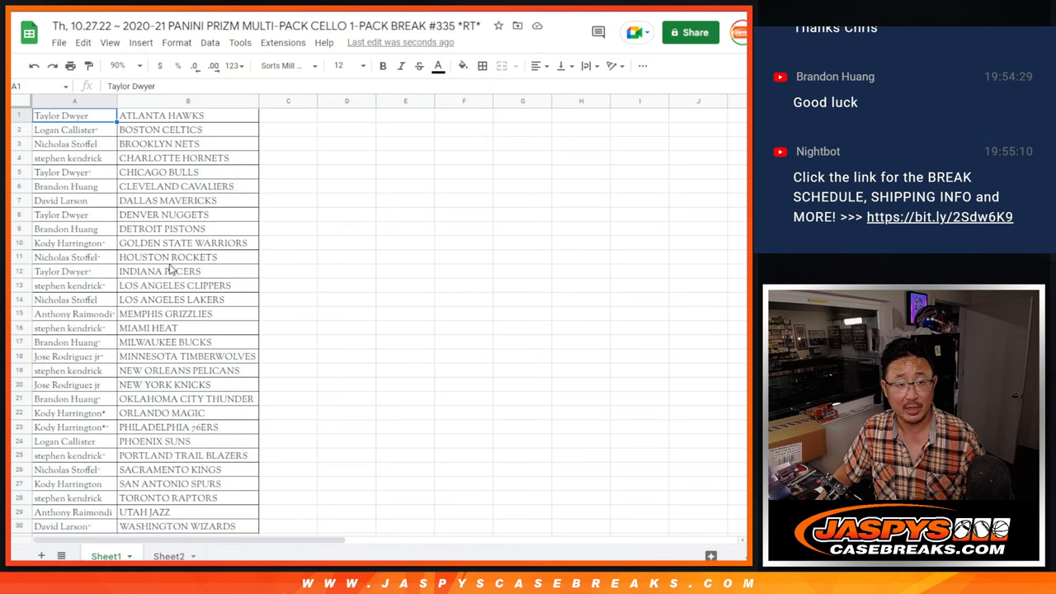
left_click(74, 101)
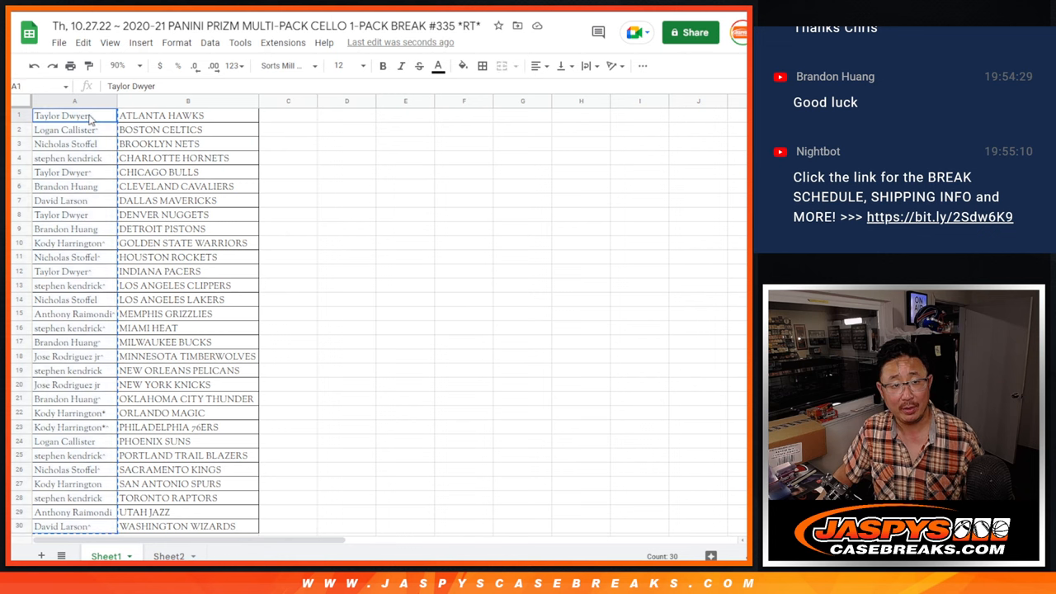
left_click(74, 100)
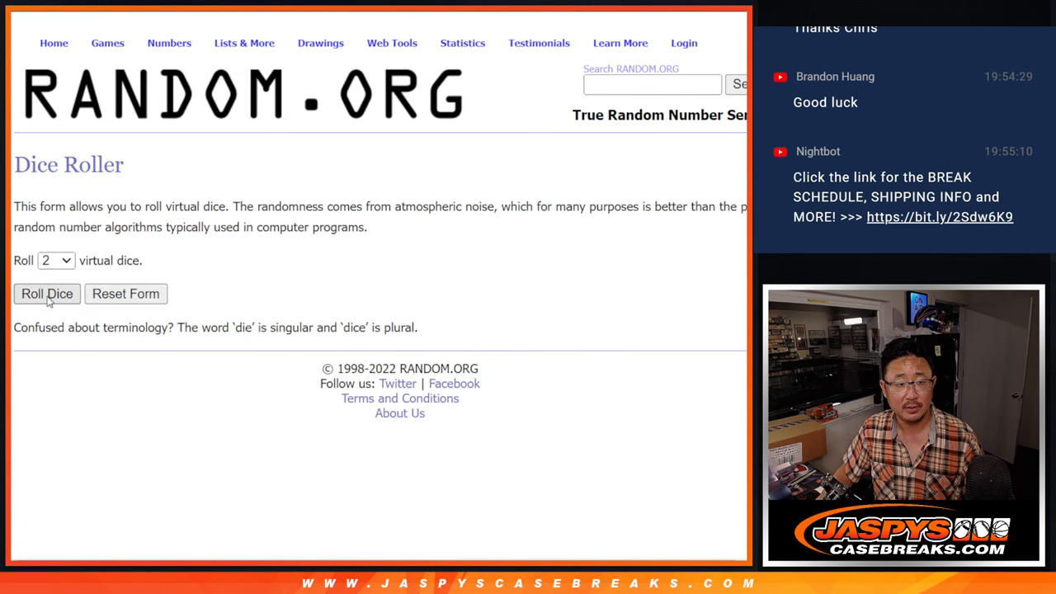
Step: Roll two dice on RANDOM.ORG and move to the List Randomizer with the names
left_click(47, 294)
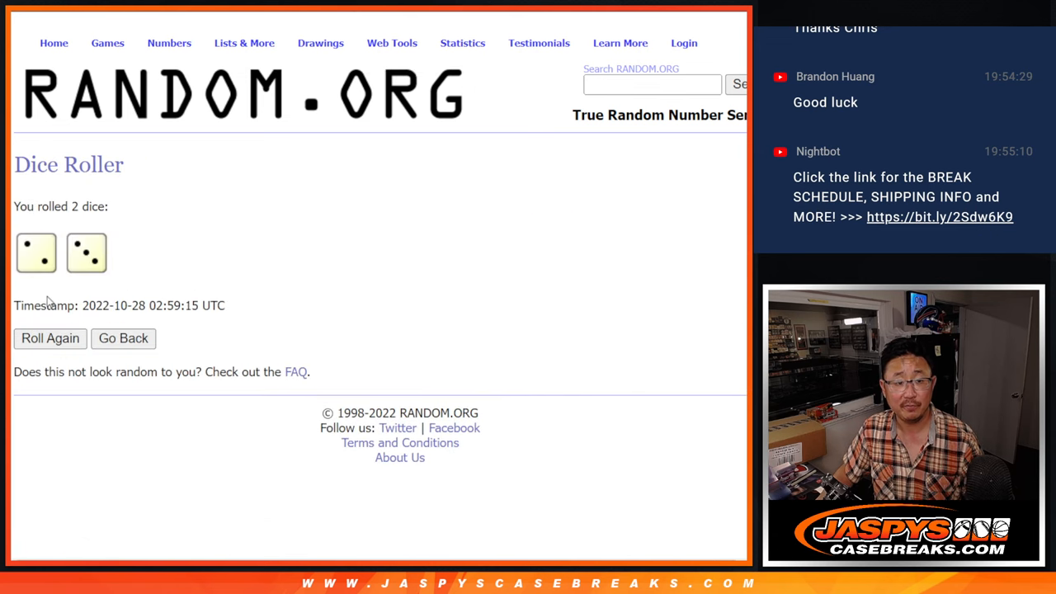
left_click(392, 42)
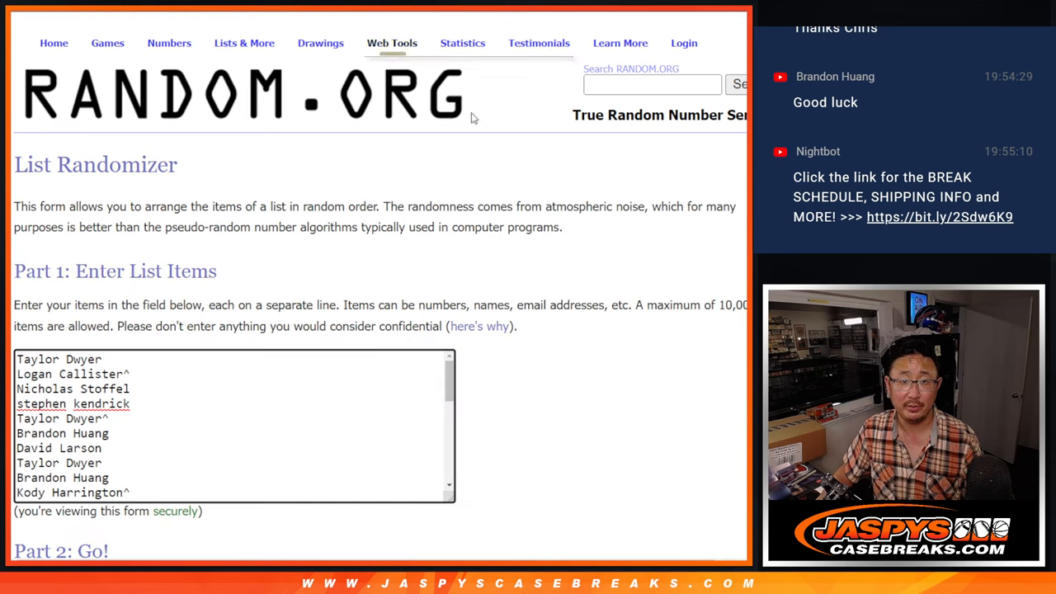
Step: Randomize the participant list repeatedly until the fifth shuffle shows all 30 entries
scroll("down", 3)
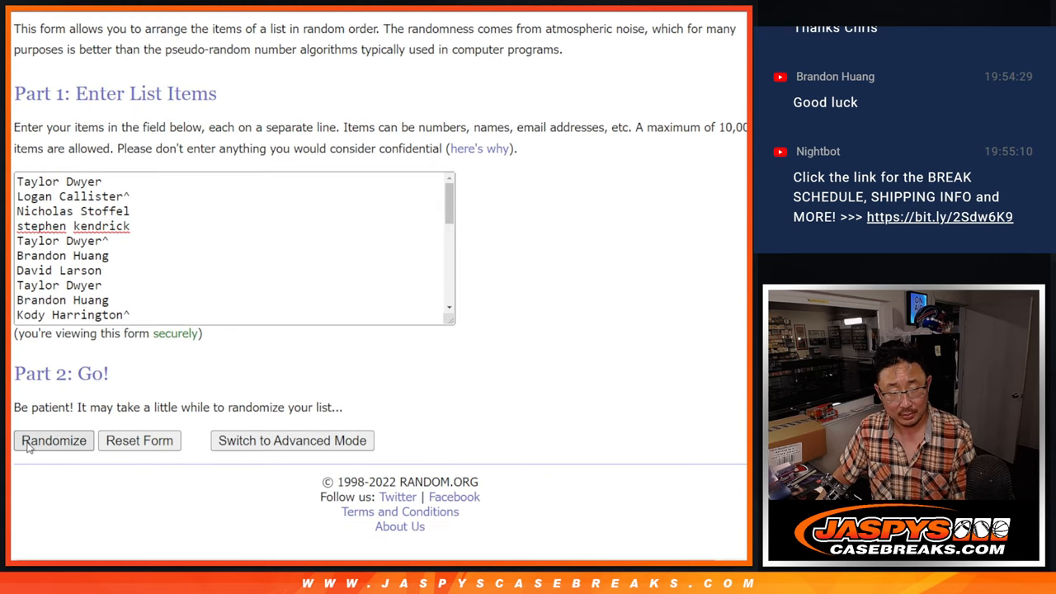
left_click(54, 440)
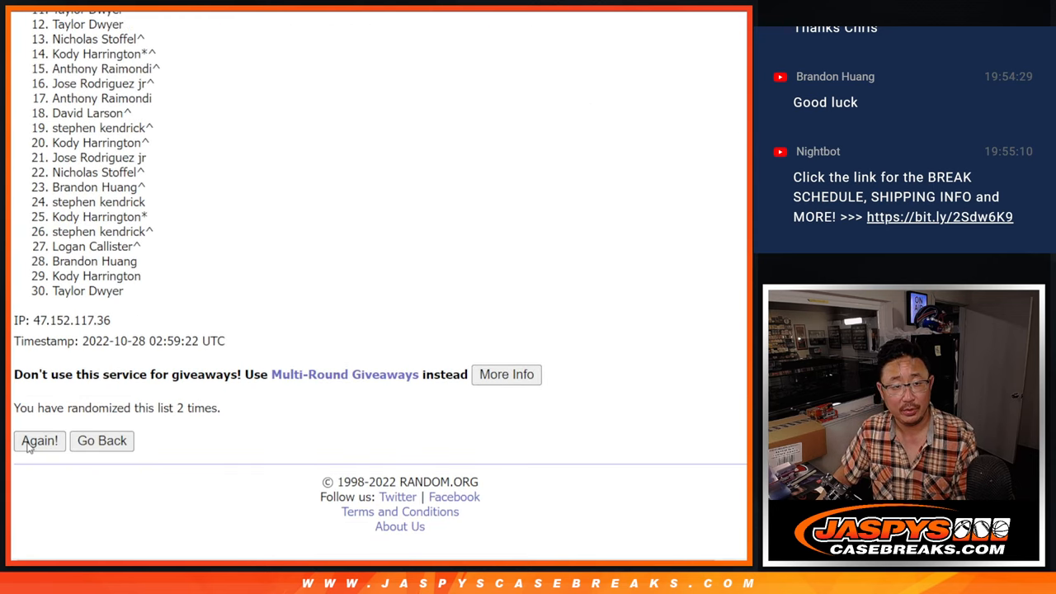
left_click(39, 441)
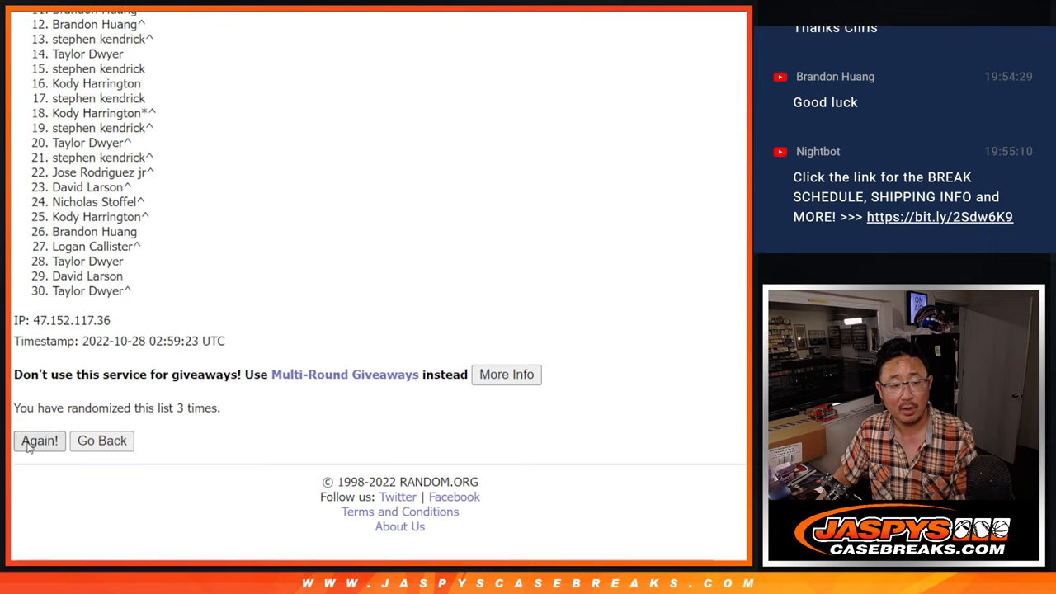
left_click(38, 440)
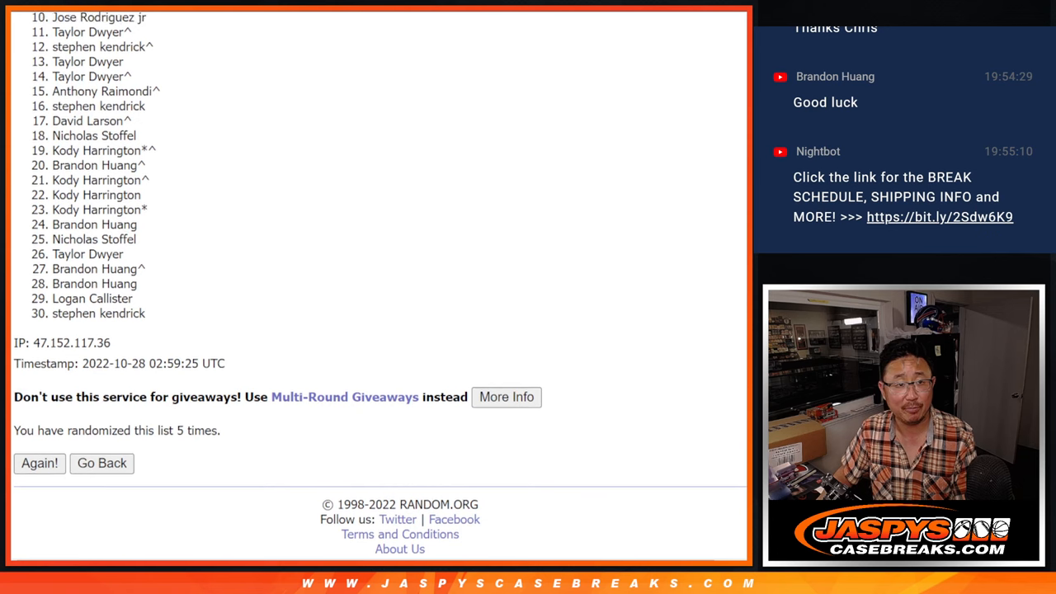
scroll("down", 3)
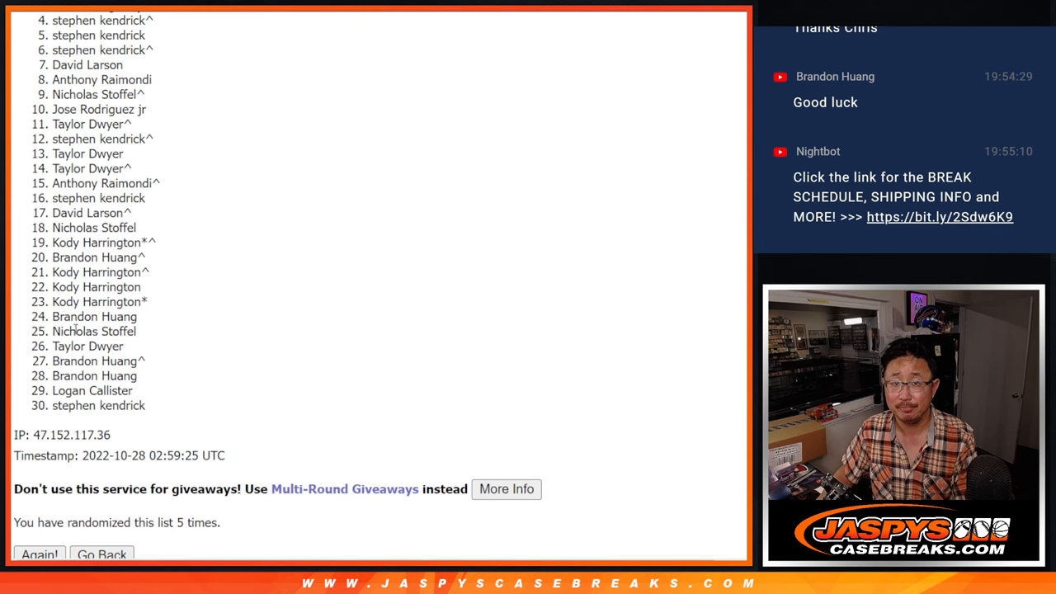
mouse_move(614, 277)
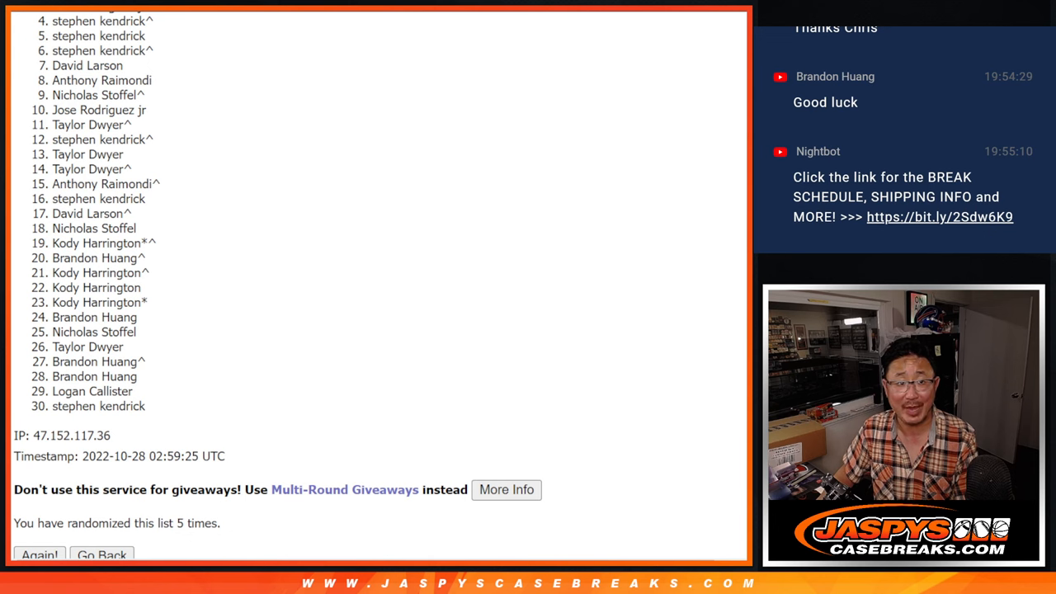
scroll("down", 3)
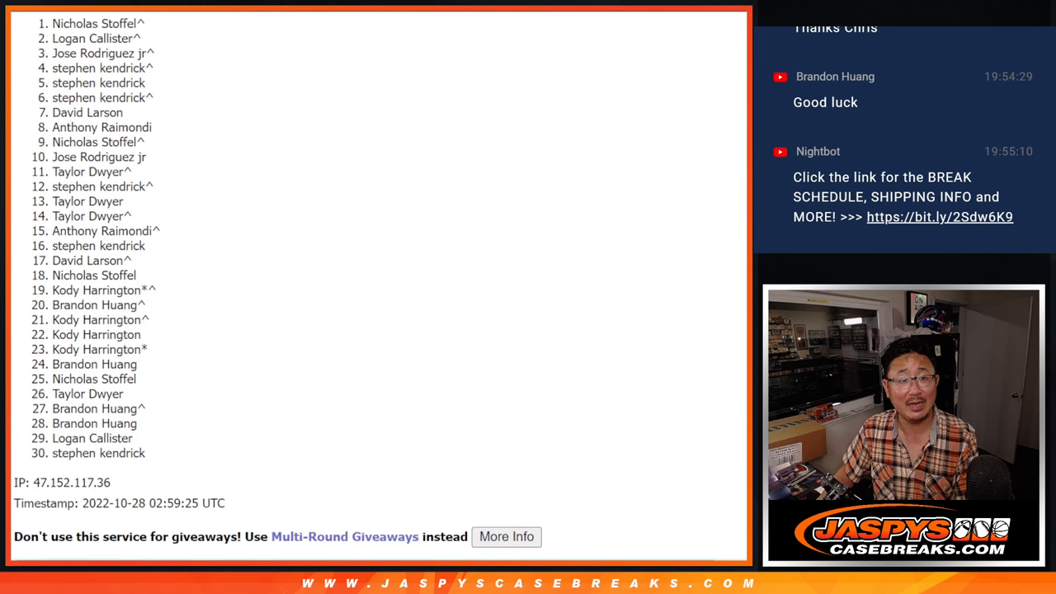
left_click_drag(51, 23, 144, 43)
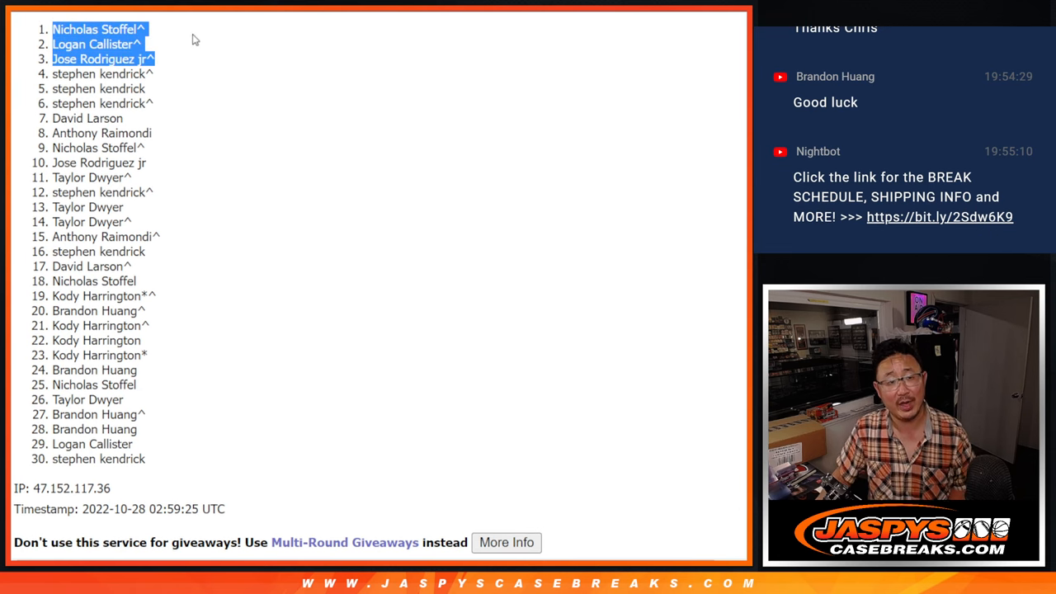
scroll("down", 3)
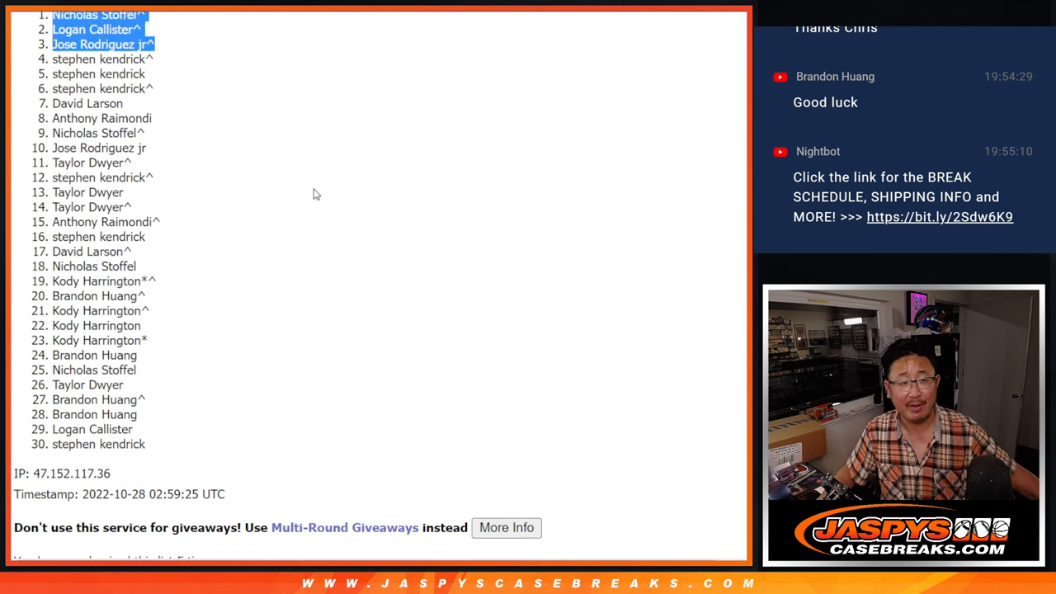
scroll("down", 3)
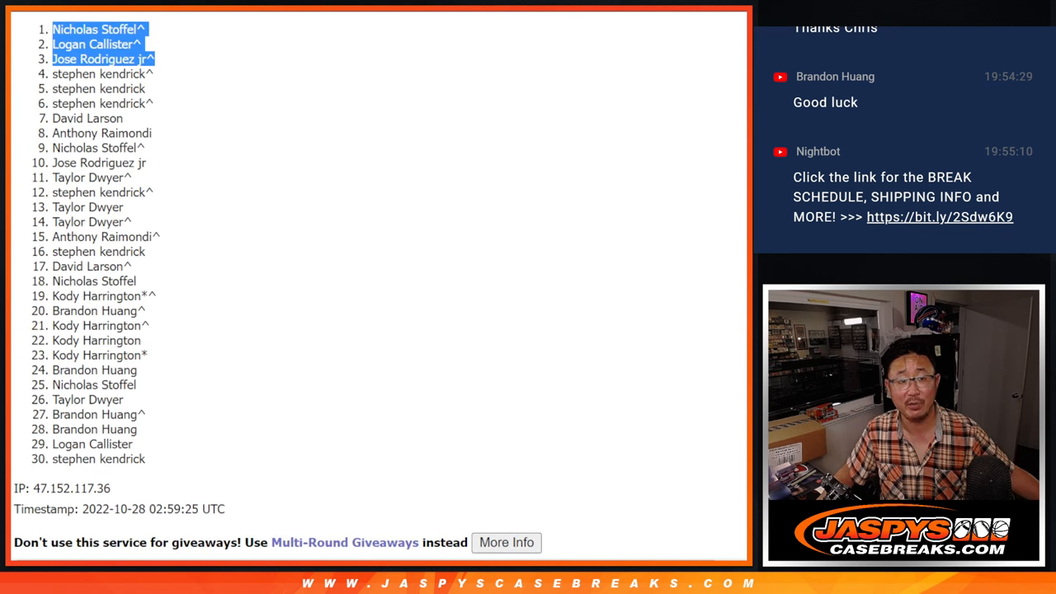